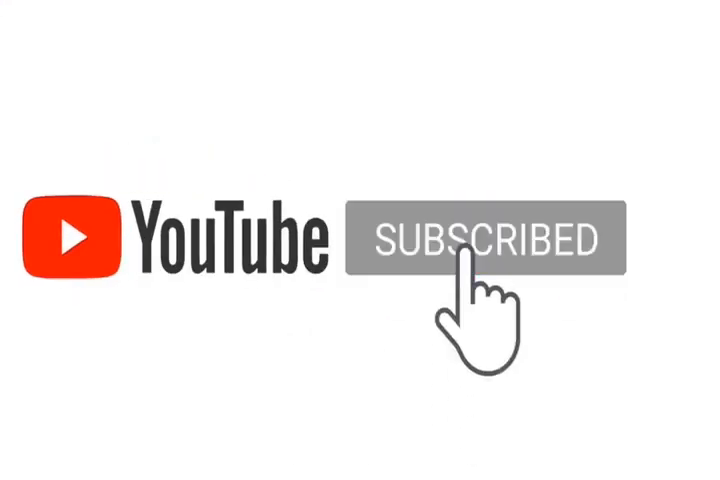
click(476, 240)
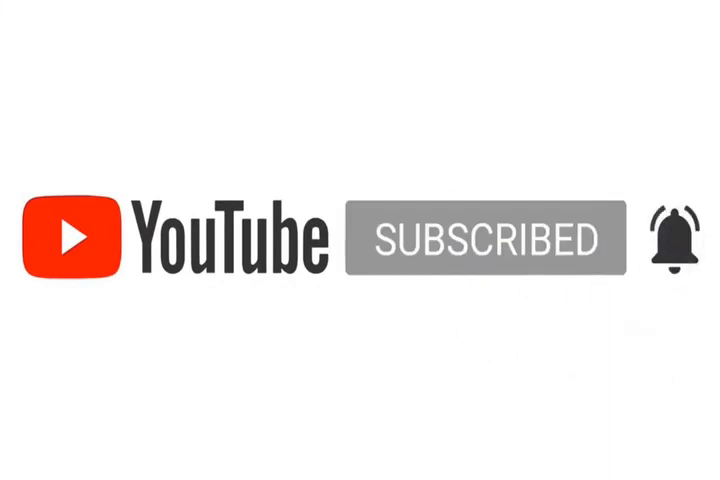